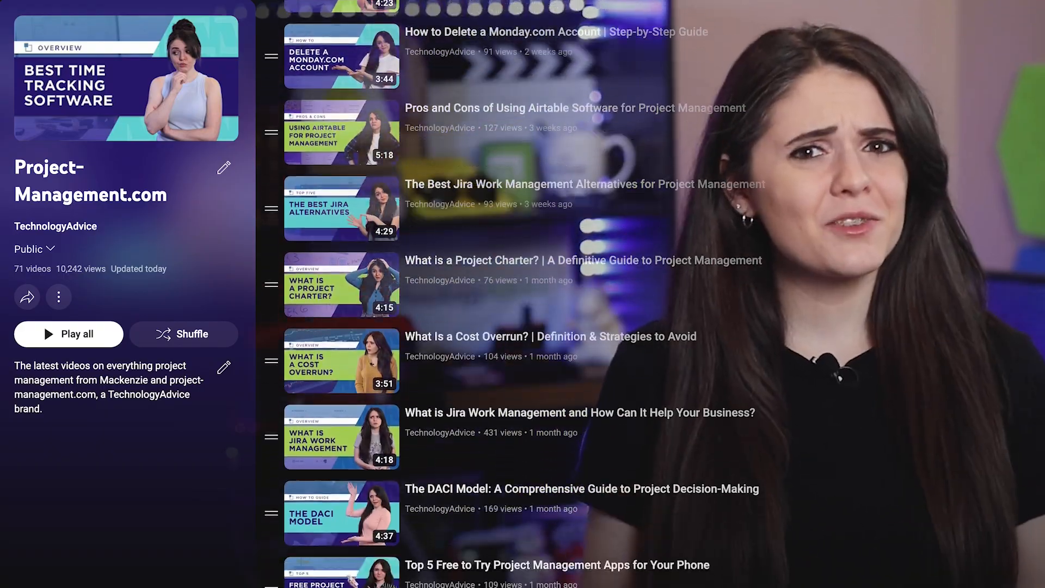
- Drag both client review tasks into Closed, then view the Bus Booking Application overview
scroll(down, 3)
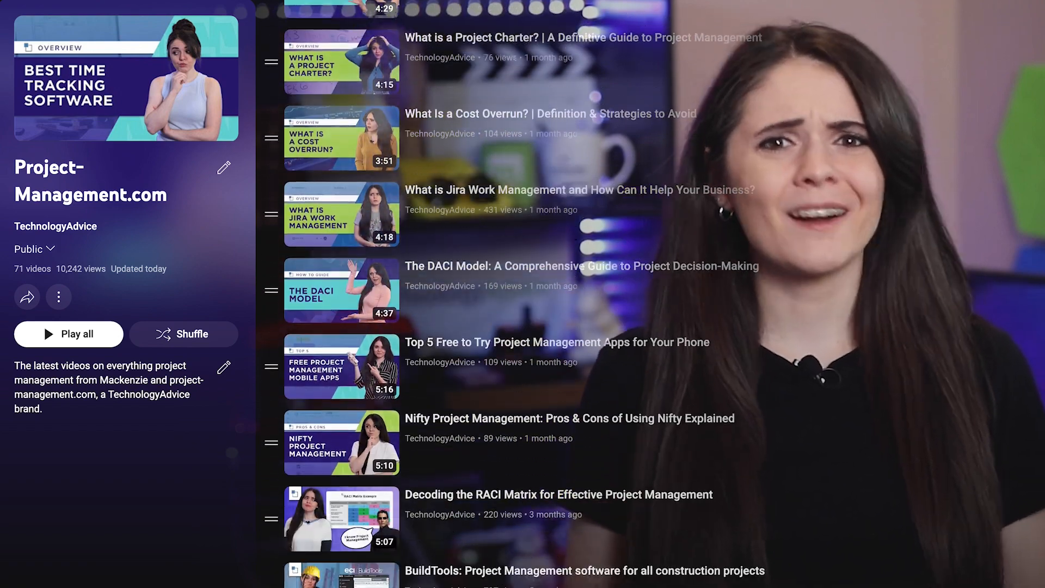
scroll(down, 3)
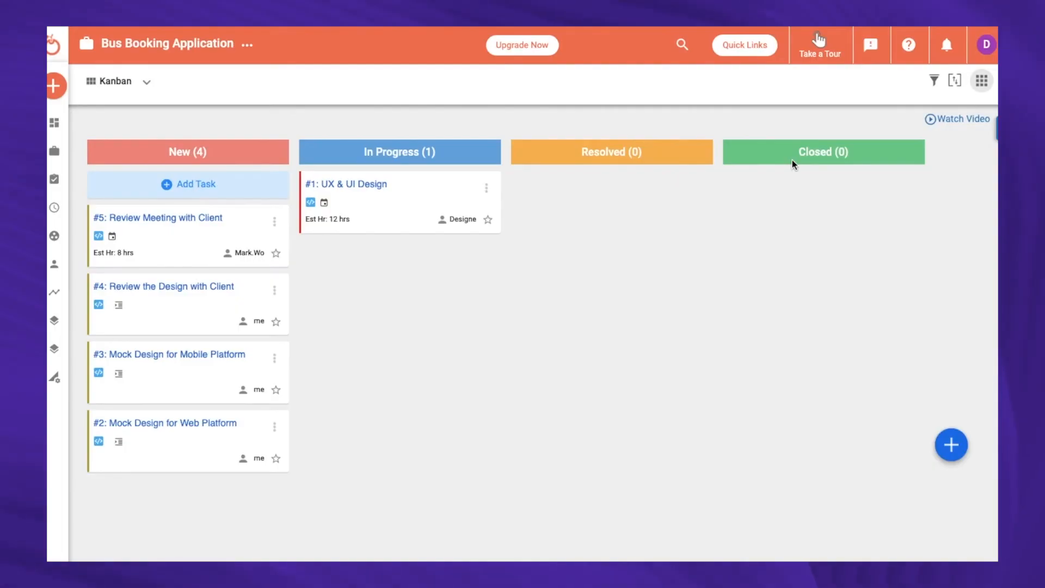
drag(187, 233, 823, 200)
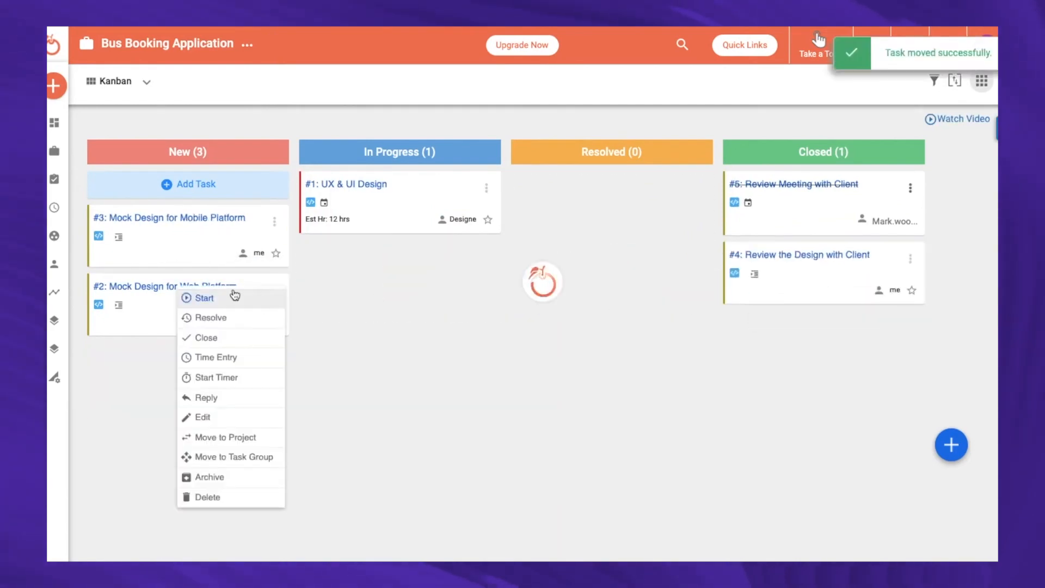
click(205, 297)
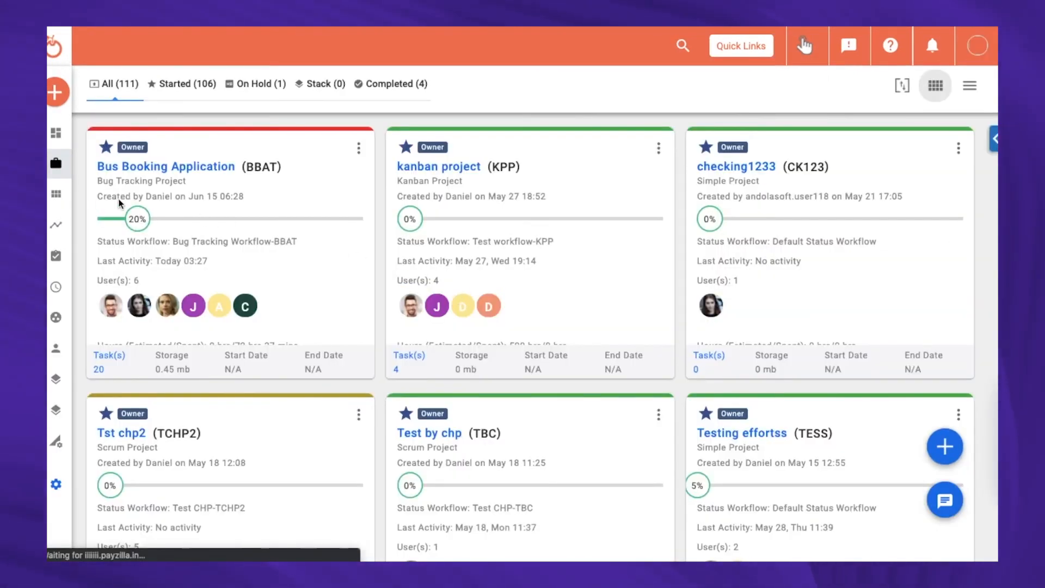
click(166, 166)
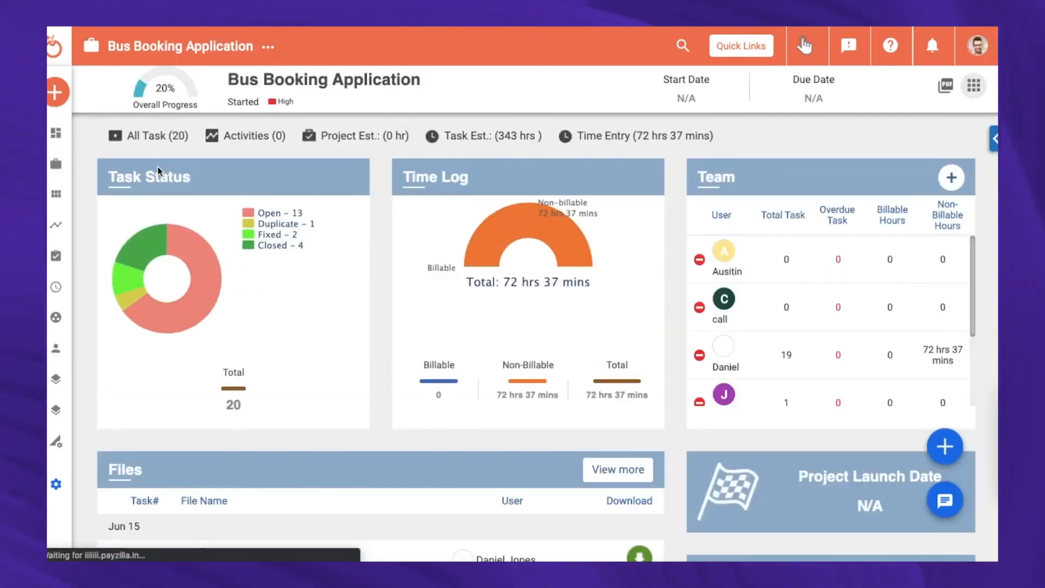
scroll(down, 3)
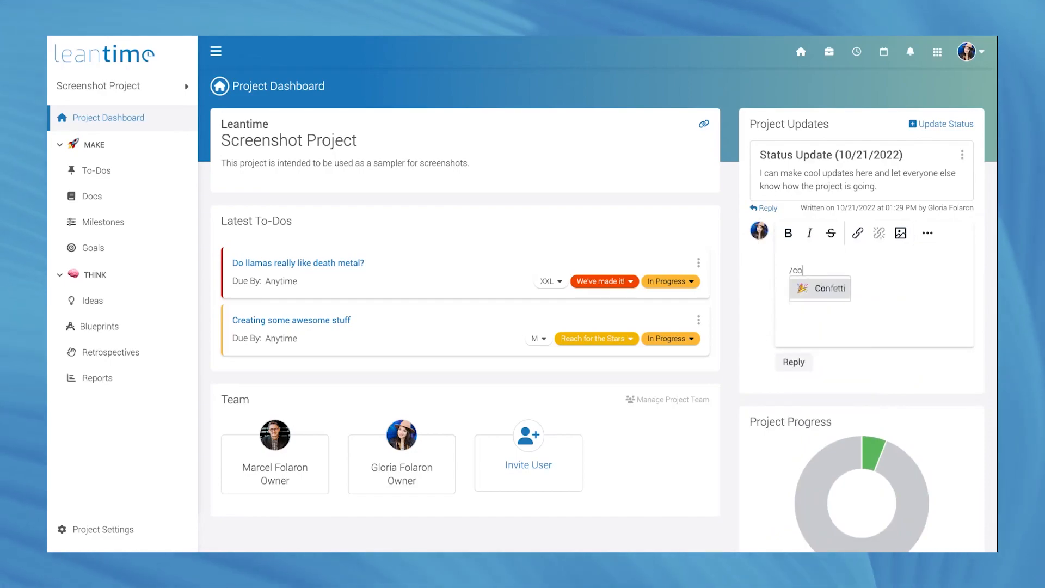
- Add Confetti to the Leantime reply, then view the Screenshot Project reports
click(819, 288)
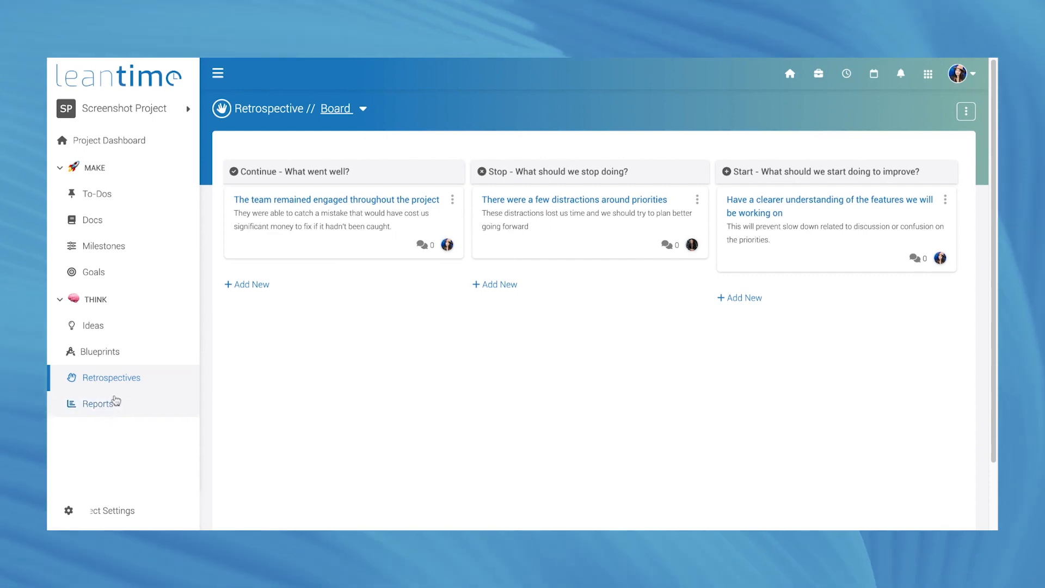
click(97, 403)
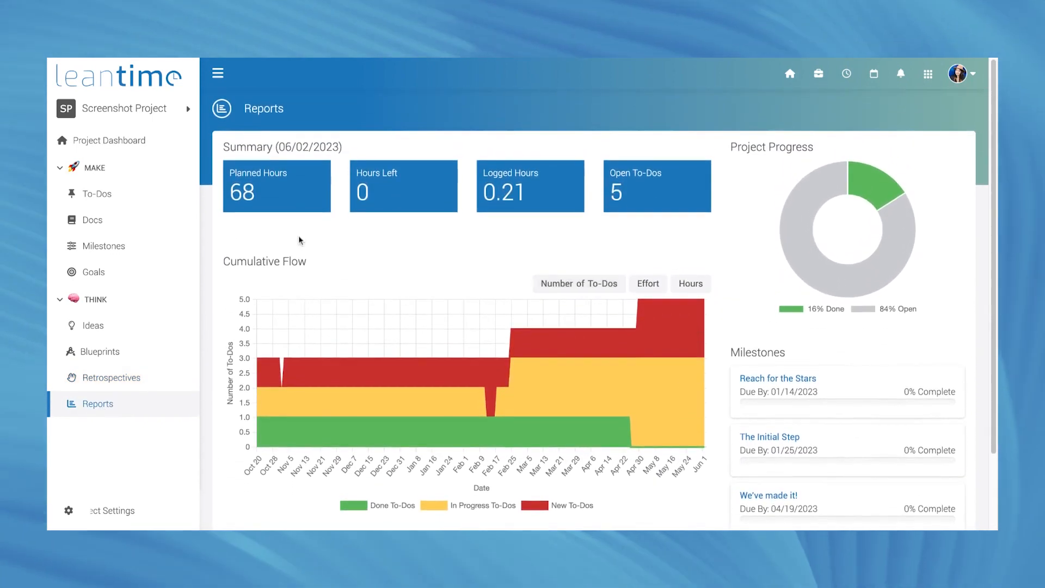
click(97, 193)
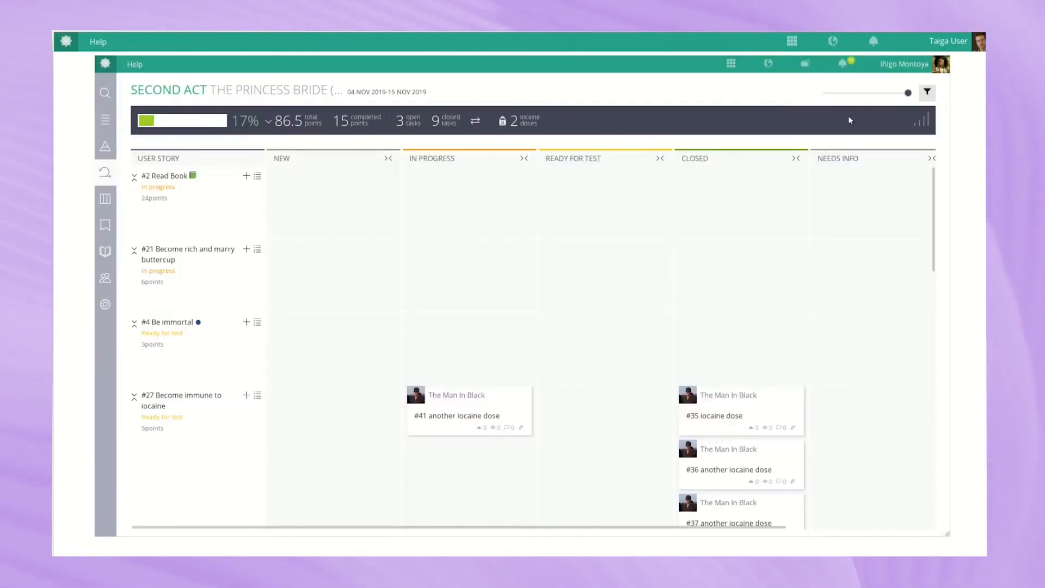
- Move a card on the Second Act taskboard, then view The Princess Bride backlog
drag(345, 92, 427, 92)
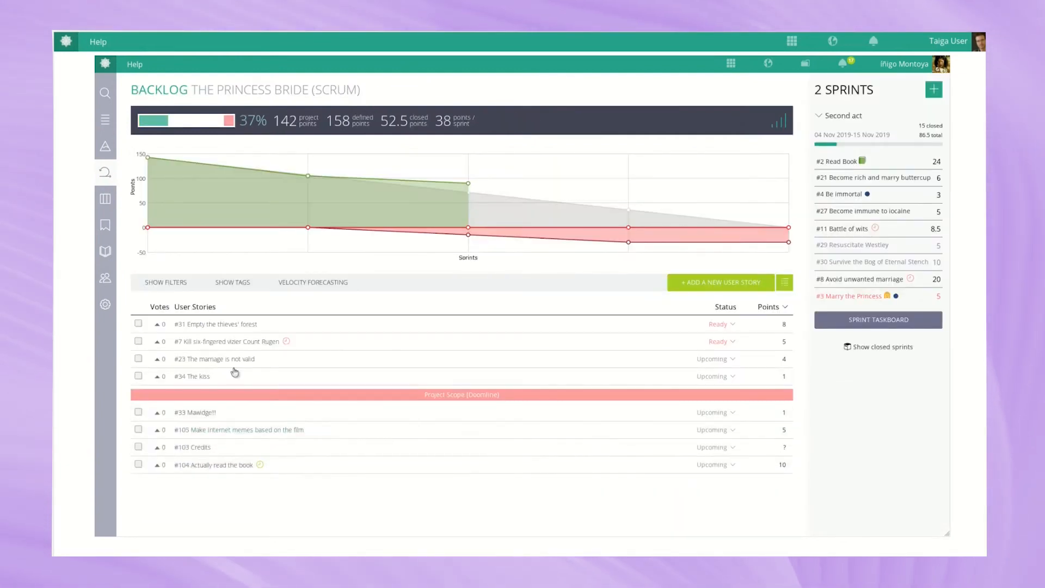
click(104, 199)
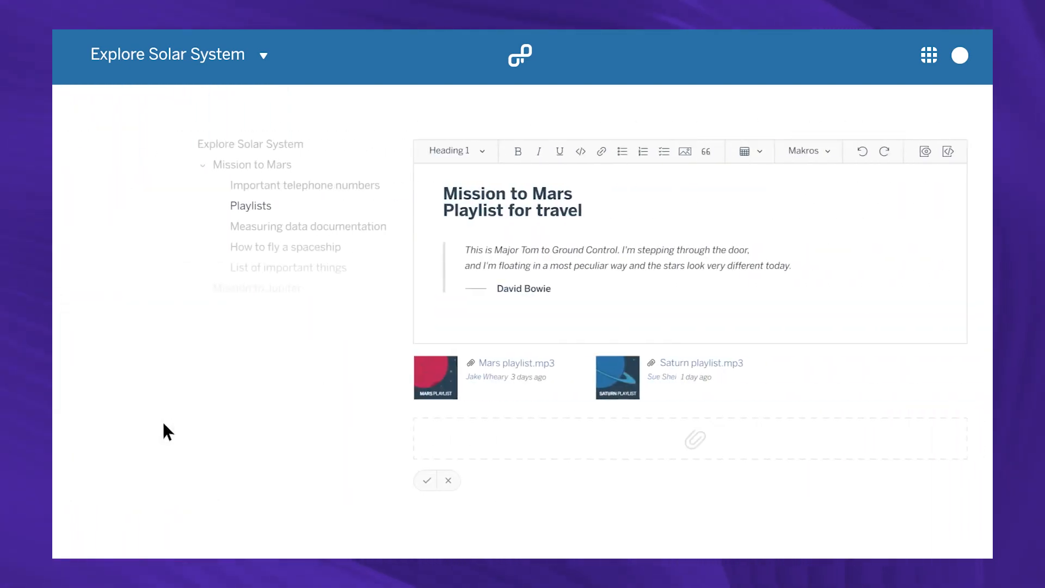
- Post a 'We have to play this every morn' note, then add Pack Passport as In progress
text(We have to play this every morn)
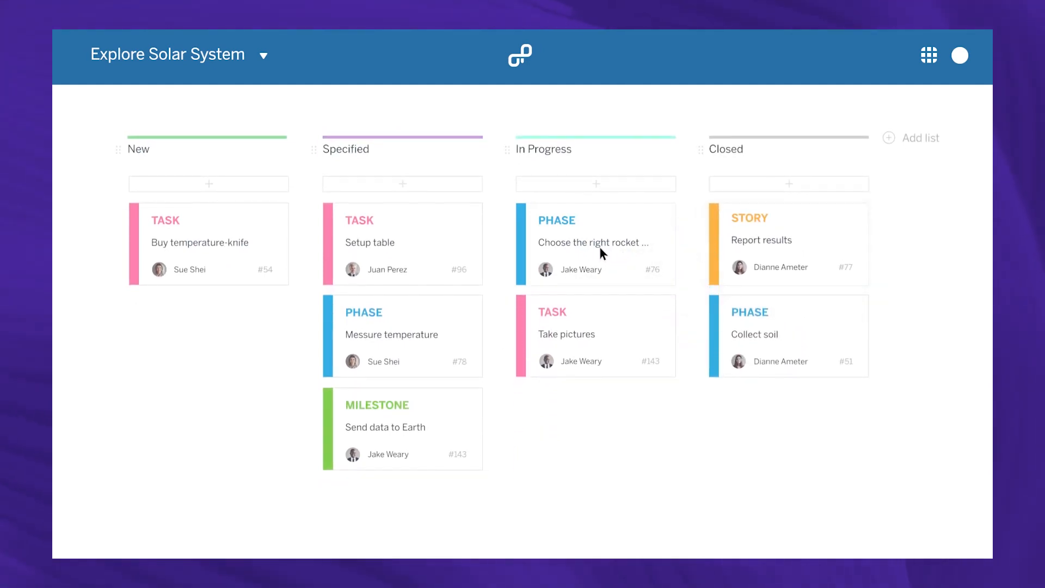
click(593, 243)
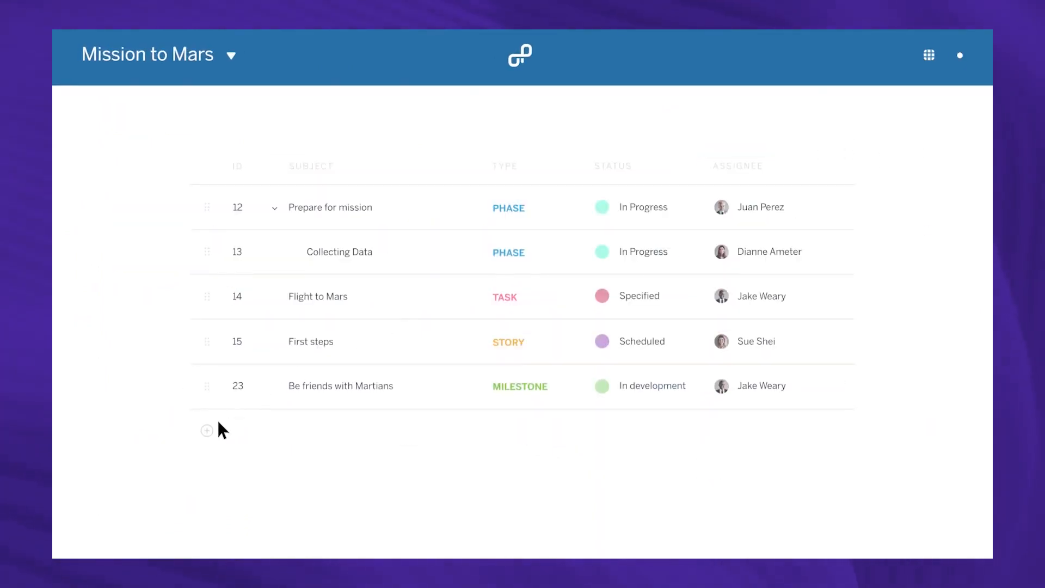
click(206, 431)
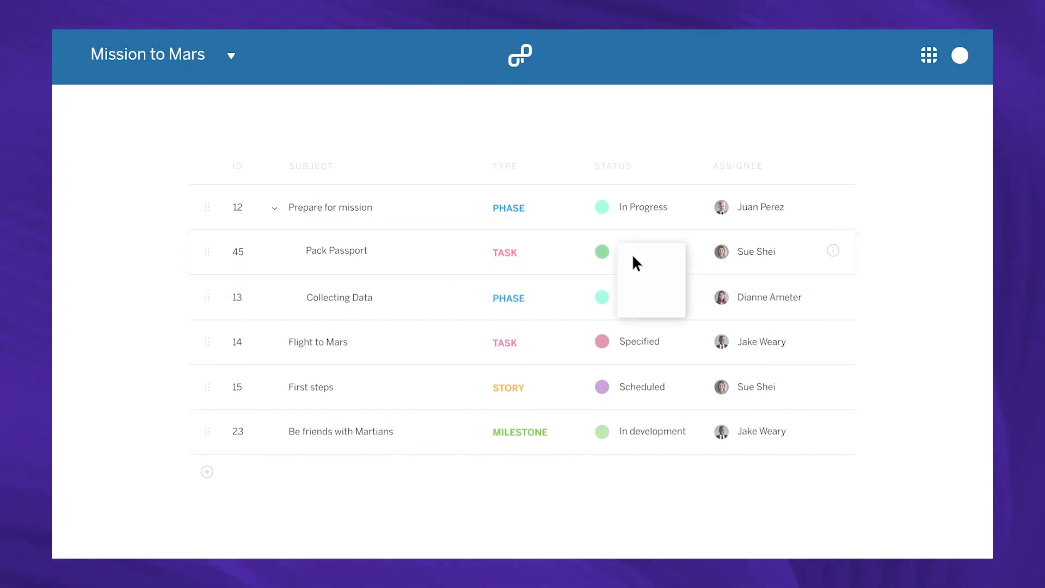
click(643, 252)
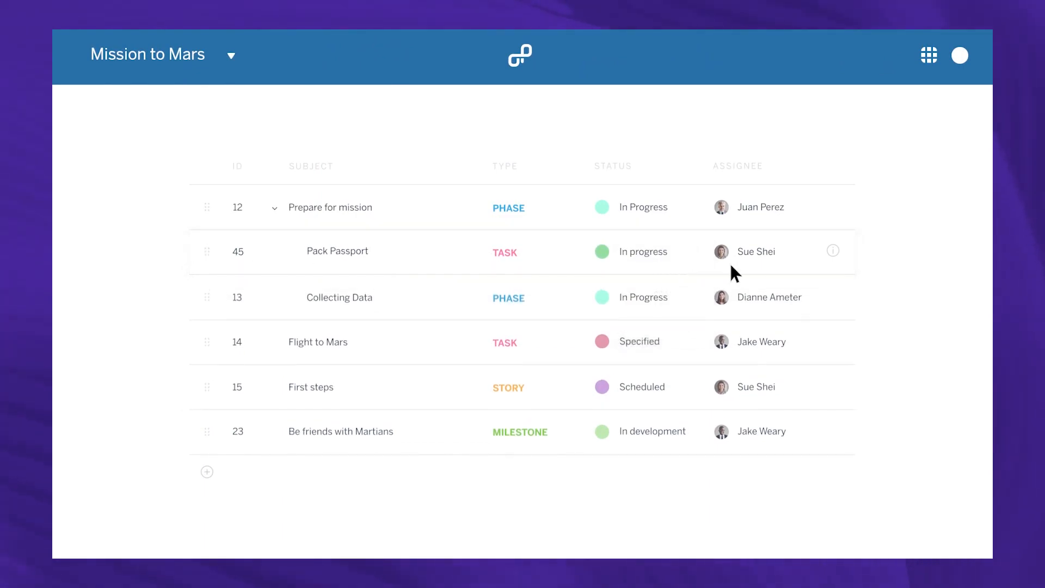